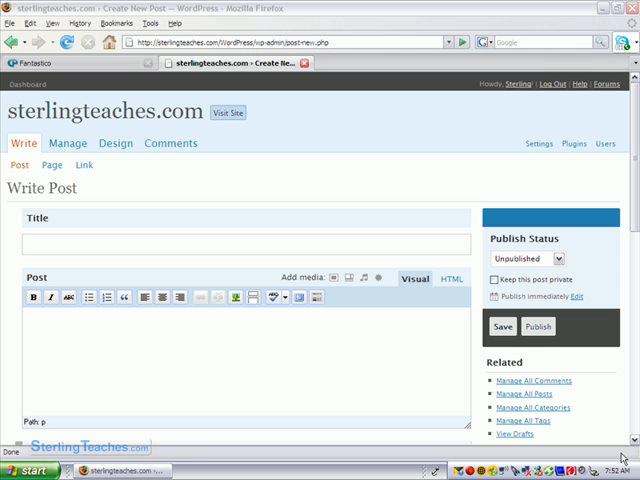
{"action": "mouse_move", "coordinate": [192, 298]}
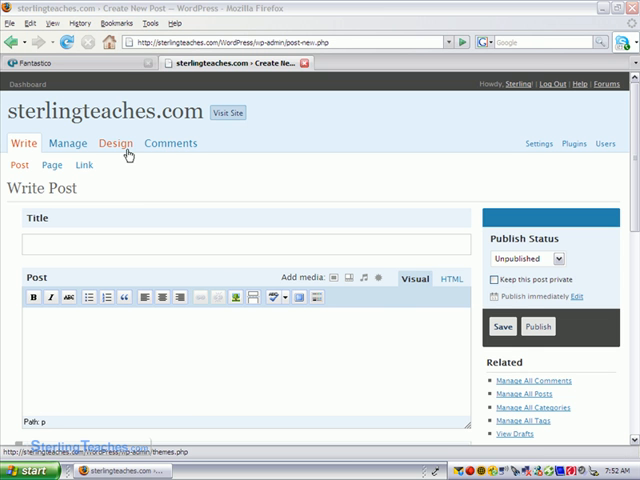
Go to the Design themes area and activate the WordPress Classic theme from Available Themes.
{"action": "left_click", "coordinate": [116, 144]}
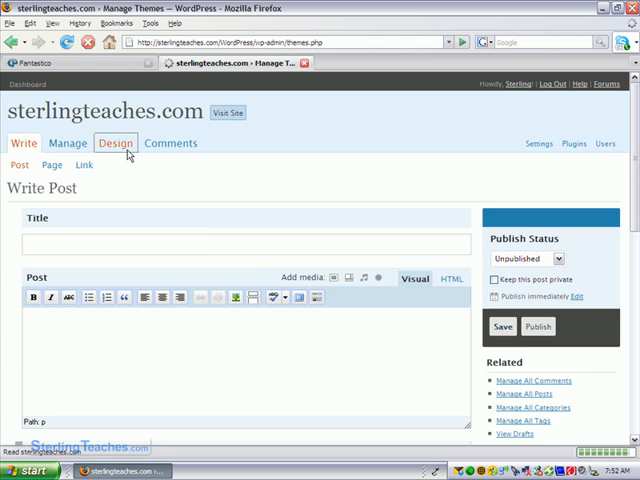
{"action": "left_click", "coordinate": [116, 144]}
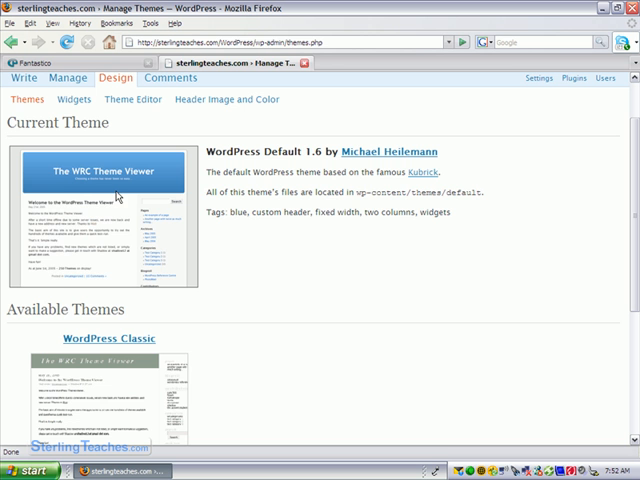
{"action": "mouse_move", "coordinate": [116, 240]}
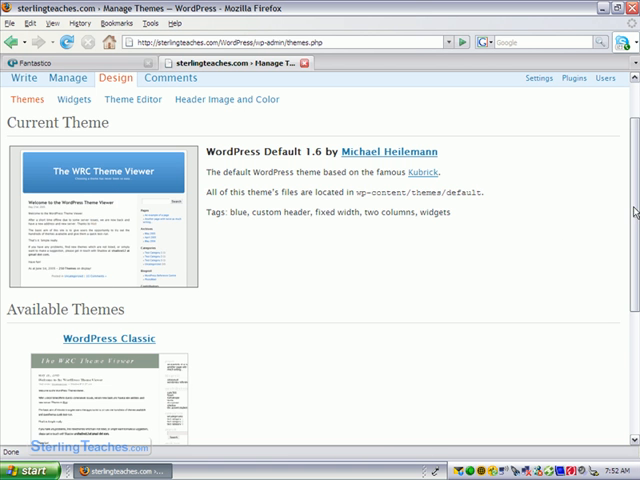
{"action": "scroll", "scroll_direction": "down", "scroll_amount": 3}
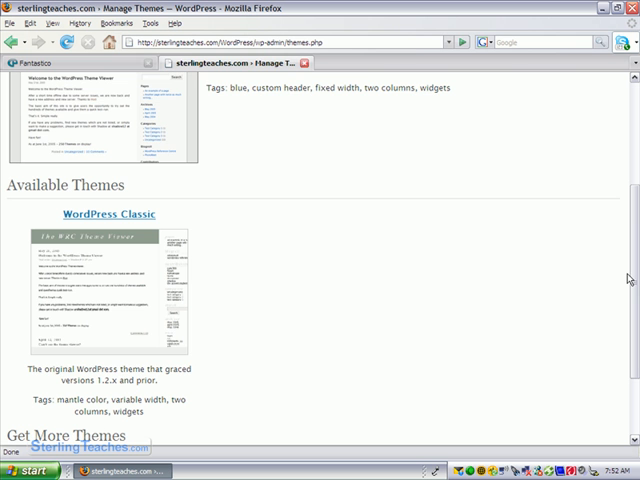
{"action": "mouse_move", "coordinate": [116, 244]}
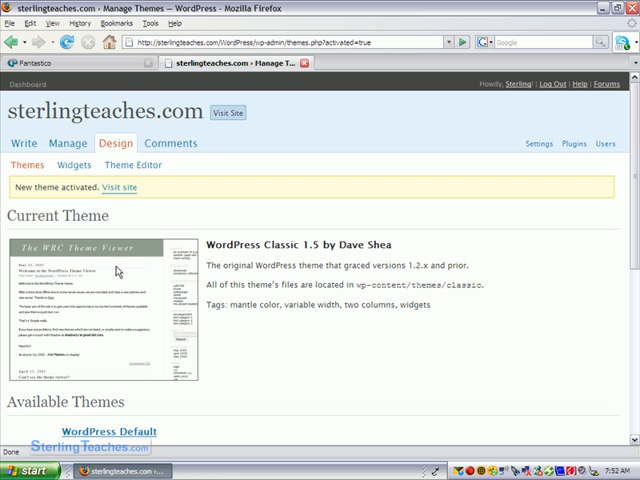
{"action": "mouse_move", "coordinate": [200, 182]}
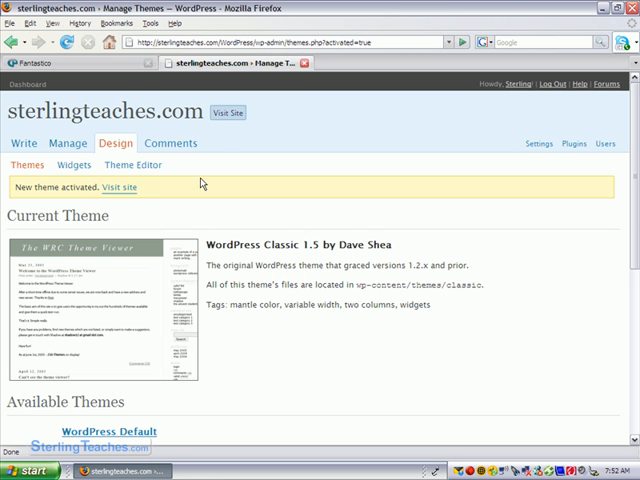
Make WordPress Default the active theme again, leaving Classic under Available Themes.
{"action": "left_click", "coordinate": [228, 112]}
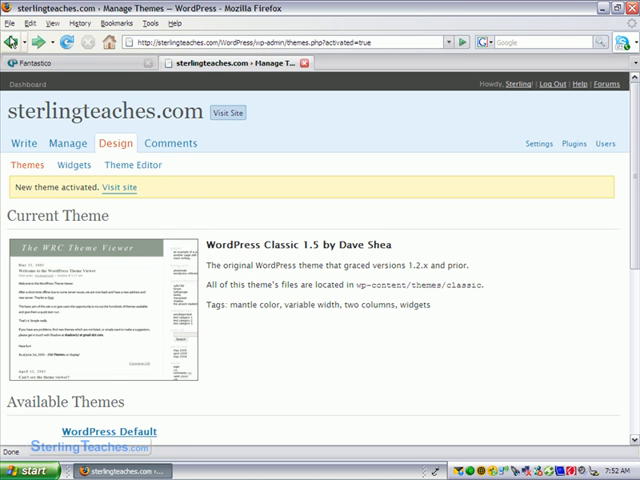
{"action": "mouse_move", "coordinate": [212, 172]}
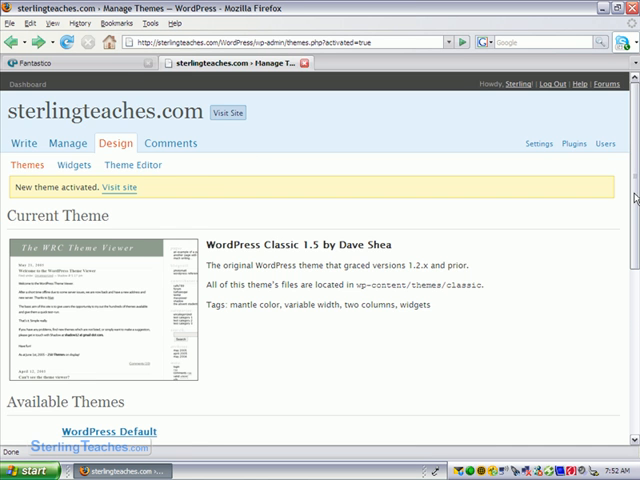
{"action": "scroll", "scroll_direction": "down", "scroll_amount": 3}
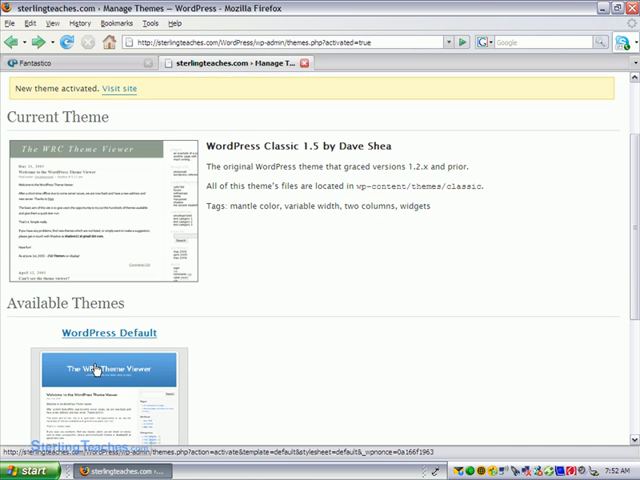
{"action": "left_click", "coordinate": [96, 384]}
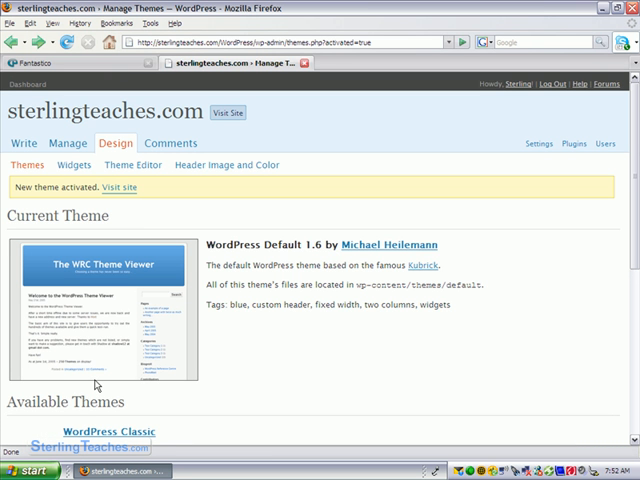
{"action": "mouse_move", "coordinate": [564, 208]}
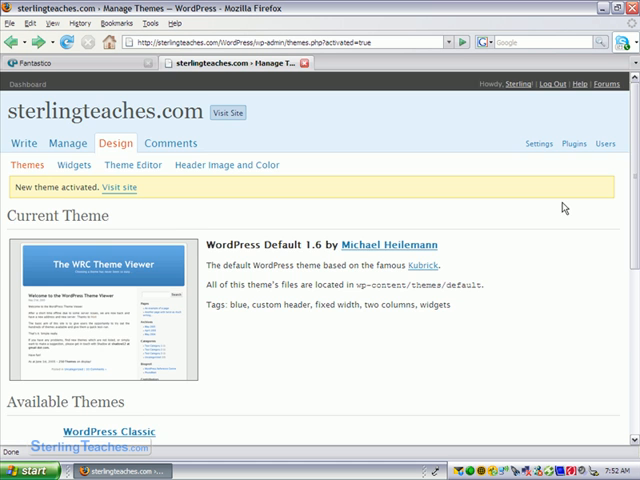
{"action": "scroll", "scroll_direction": "down", "scroll_amount": 3}
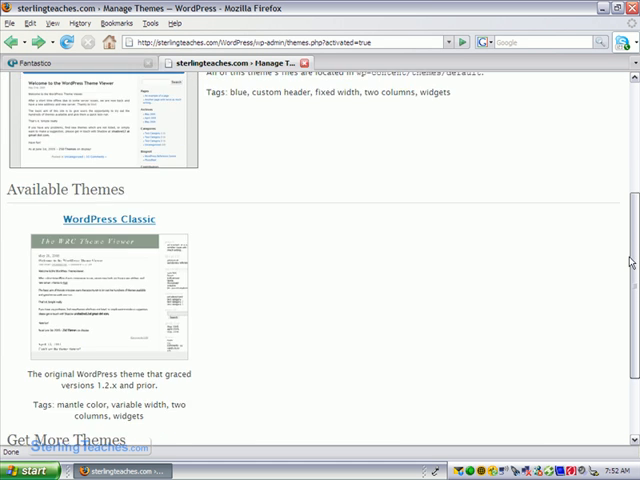
Filter the Theme Viewer list to one-column layouts and show the results.
{"action": "scroll", "scroll_direction": "down", "scroll_amount": 3}
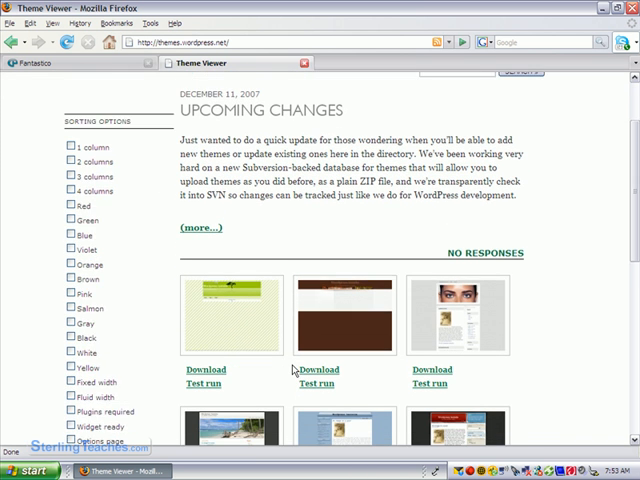
{"action": "scroll", "scroll_direction": "down", "scroll_amount": 3}
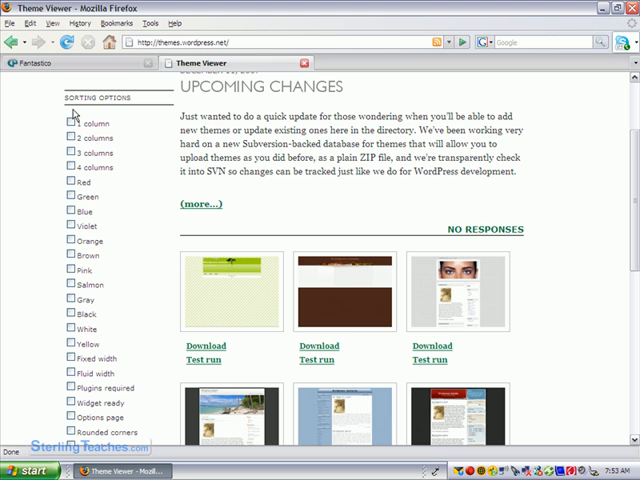
{"action": "left_click", "coordinate": [72, 122]}
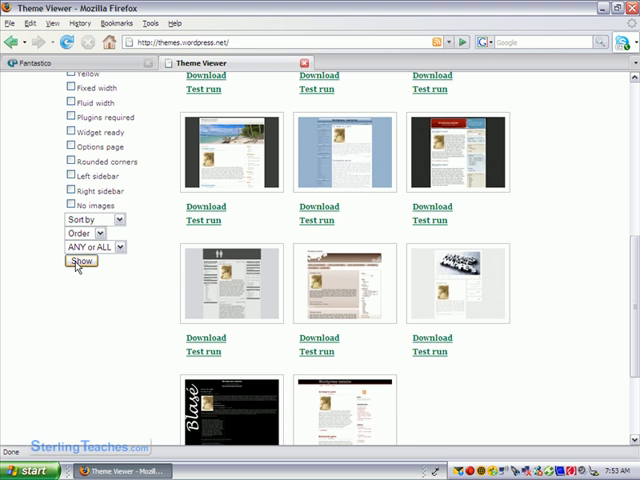
{"action": "left_click", "coordinate": [80, 260]}
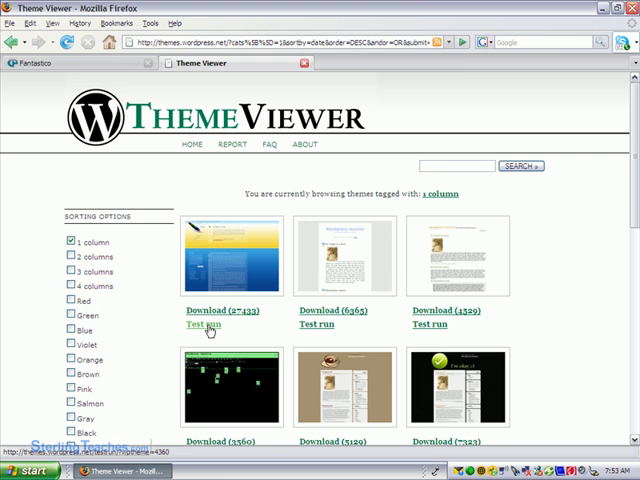
Start a live test run of the first one-column theme.
{"action": "left_click", "coordinate": [204, 324]}
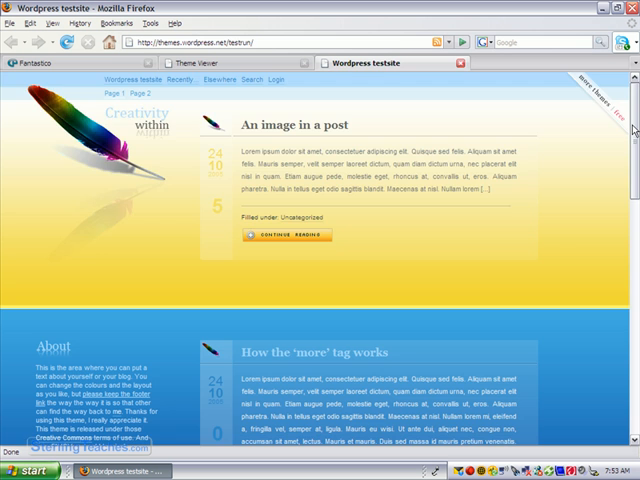
{"action": "scroll", "scroll_direction": "down", "scroll_amount": 3}
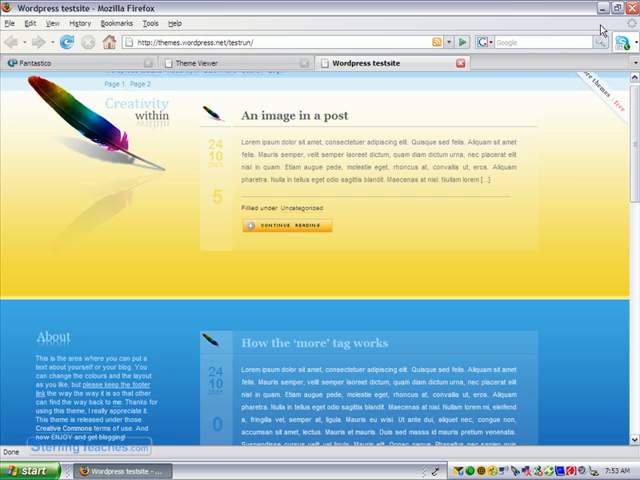
Return to the theme list and filter it to themes tagged Blue.
{"action": "left_click", "coordinate": [210, 62]}
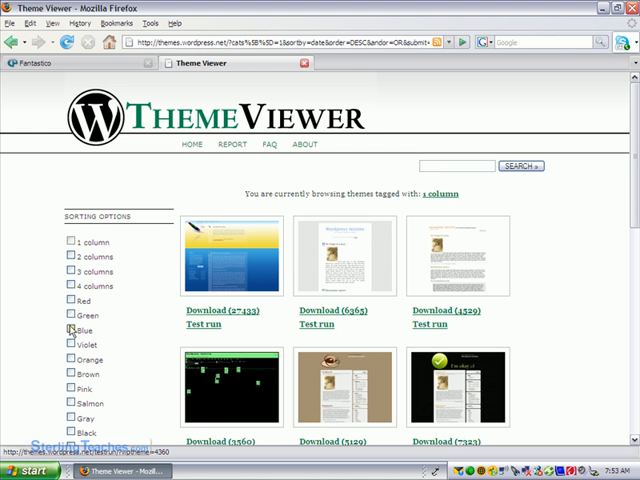
{"action": "left_click", "coordinate": [70, 332]}
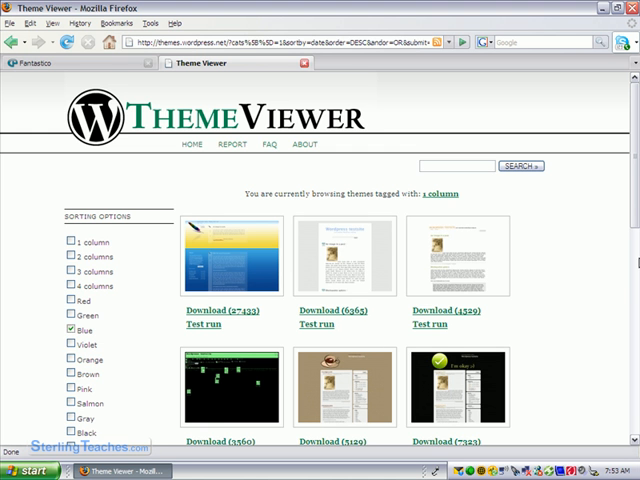
{"action": "scroll", "scroll_direction": "down", "scroll_amount": 3}
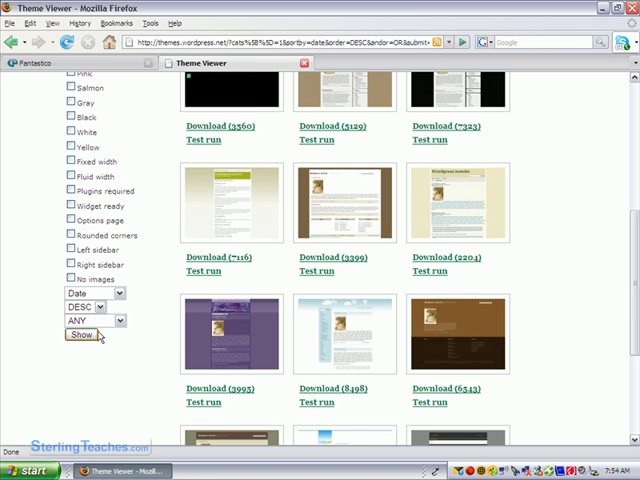
{"action": "left_click", "coordinate": [74, 344]}
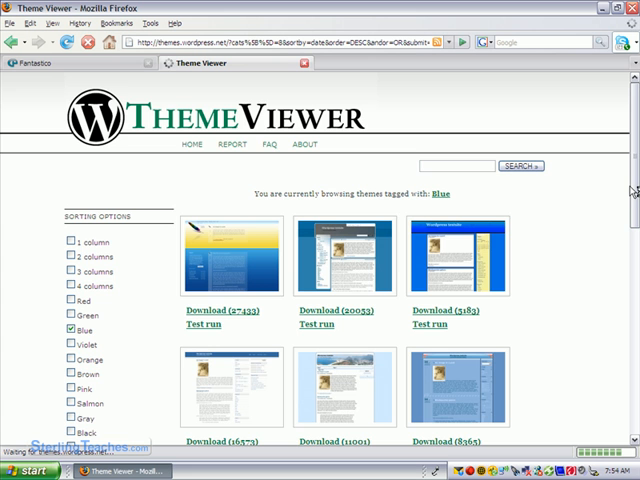
Browse down through the Blue-tagged themes to the final results page.
{"action": "scroll", "scroll_direction": "down", "scroll_amount": 3}
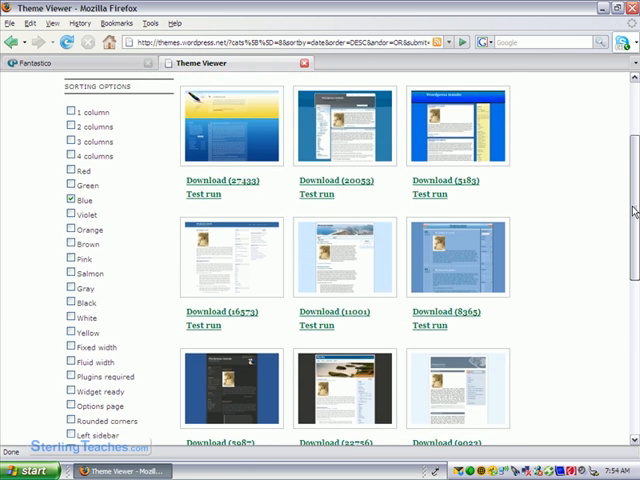
{"action": "scroll", "scroll_direction": "down", "scroll_amount": 3}
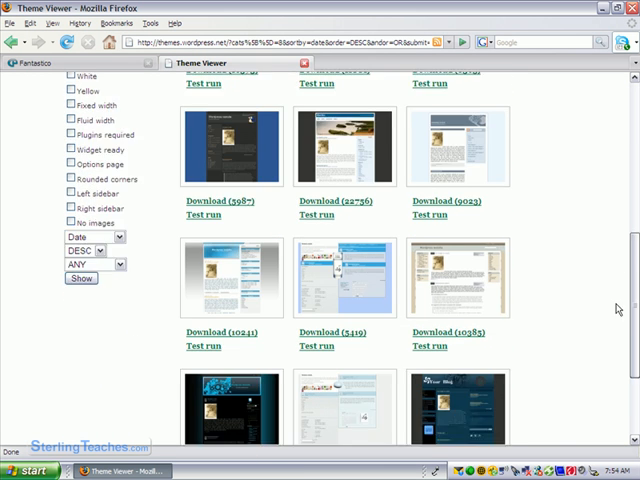
{"action": "scroll", "scroll_direction": "down", "scroll_amount": 3}
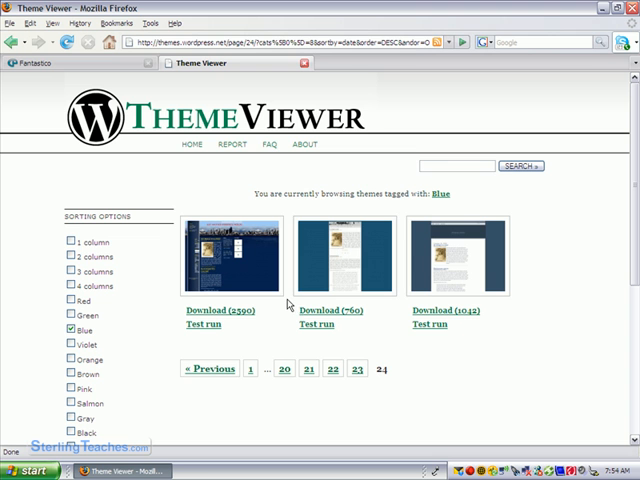
{"action": "mouse_move", "coordinate": [232, 328]}
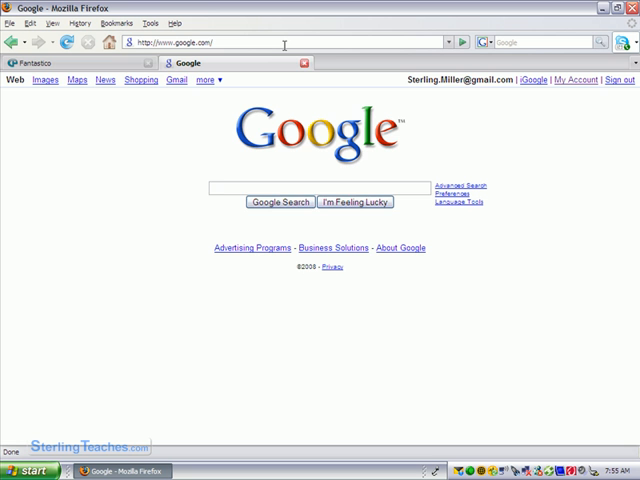
Run a Google search for 'wordpress theme' and look through the results.
{"action": "type", "text": "wordpress theme"}
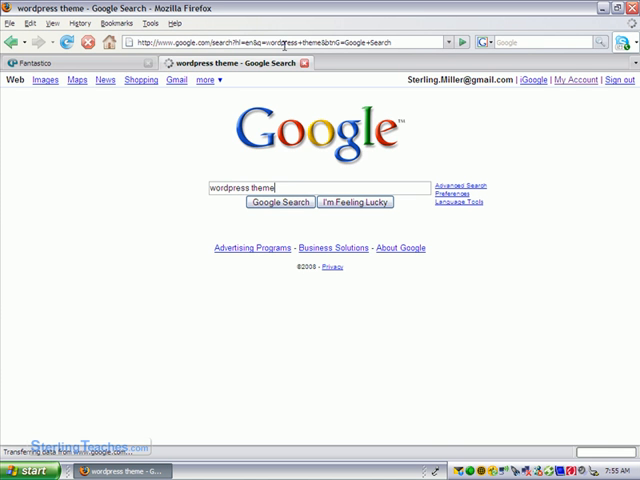
{"action": "left_click", "coordinate": [280, 202]}
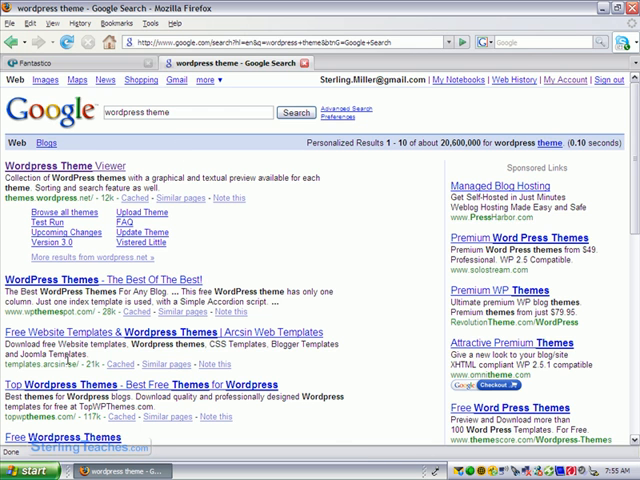
{"action": "scroll", "scroll_direction": "down", "scroll_amount": 3}
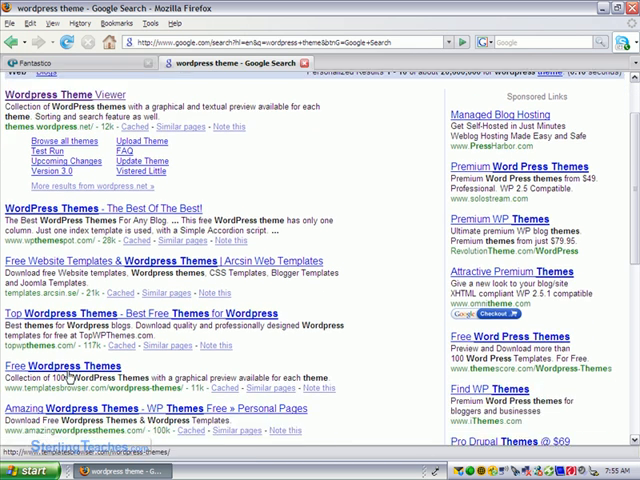
{"action": "scroll", "scroll_direction": "down", "scroll_amount": 3}
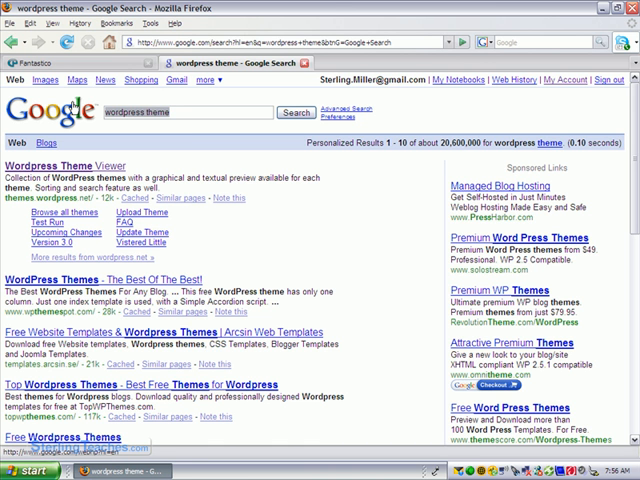
Narrow the search to 'videographer wordpress theme' and run it.
{"action": "type", "text": "vio"}
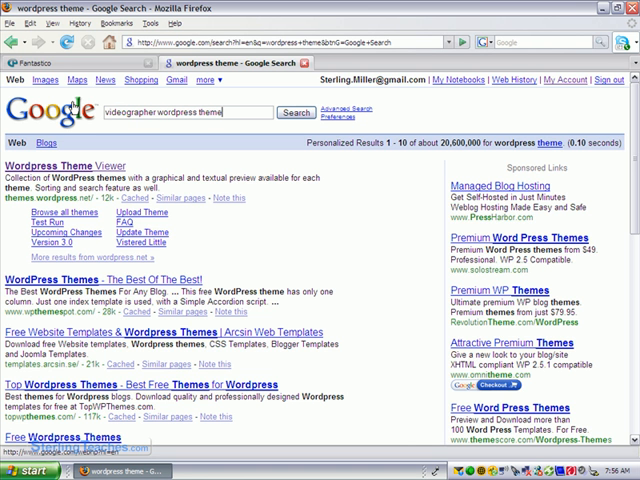
{"action": "left_click", "coordinate": [296, 112]}
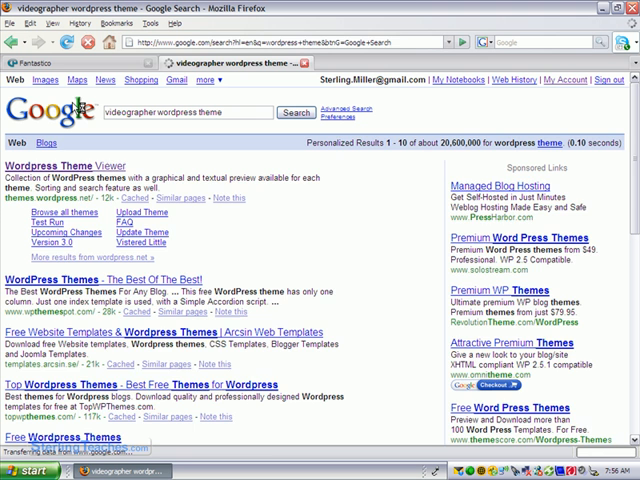
{"action": "left_click", "coordinate": [296, 112]}
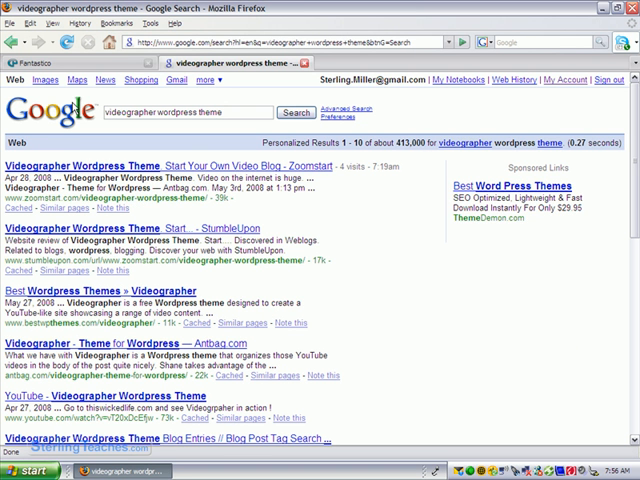
{"action": "mouse_move", "coordinate": [78, 104]}
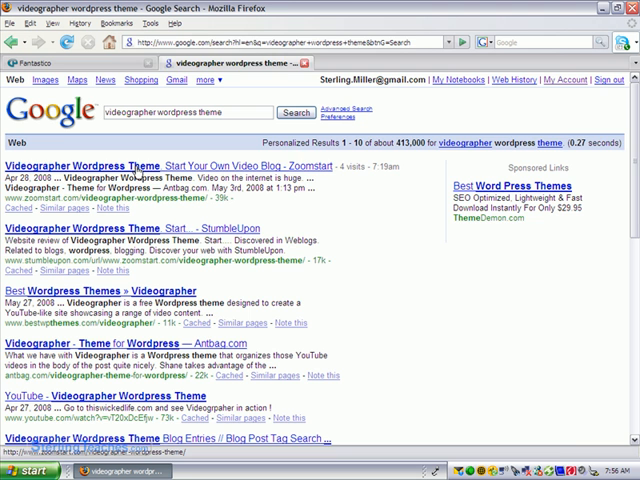
Open Zoomstart's Videographer Wordpress Theme article and read its features and setup sections.
{"action": "left_click", "coordinate": [156, 166]}
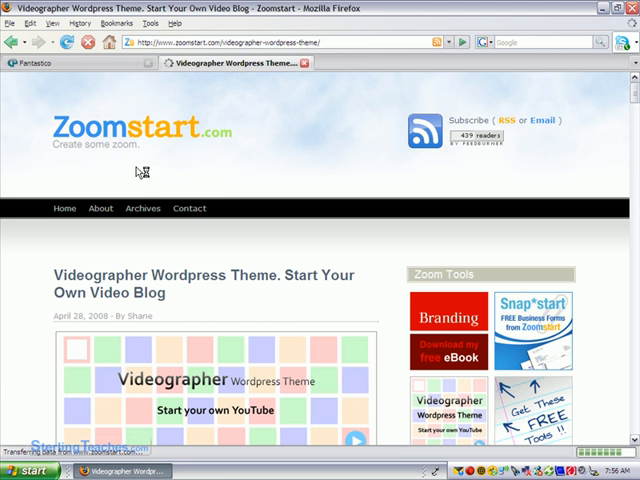
{"action": "scroll", "scroll_direction": "down", "scroll_amount": 3}
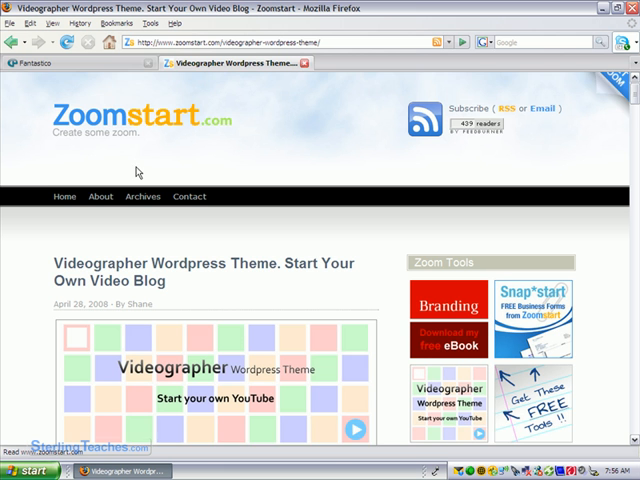
{"action": "scroll", "scroll_direction": "down", "scroll_amount": 3}
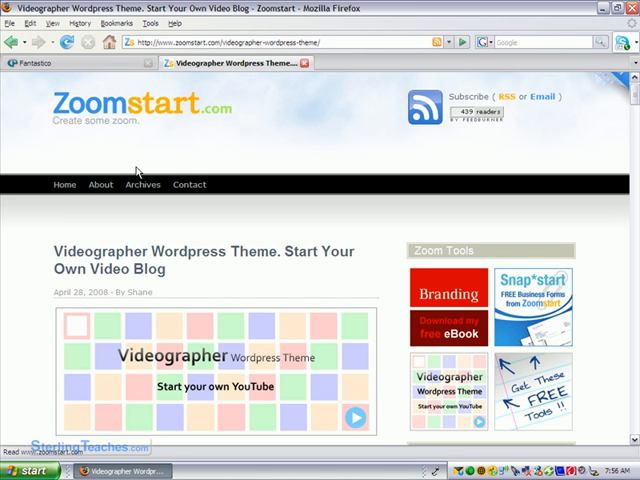
{"action": "scroll", "scroll_direction": "down", "scroll_amount": 3}
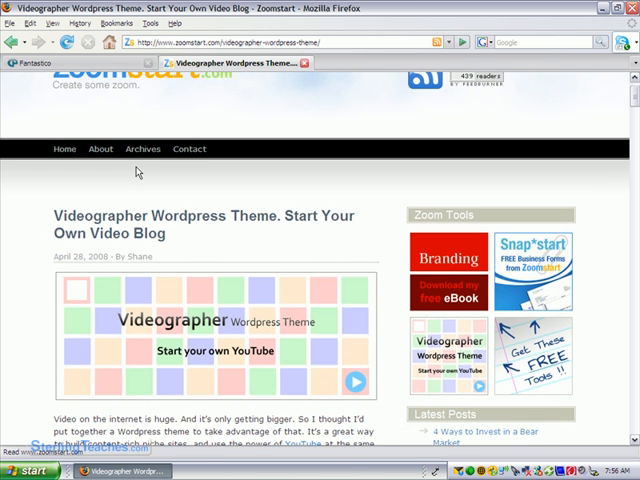
{"action": "scroll", "scroll_direction": "down", "scroll_amount": 3}
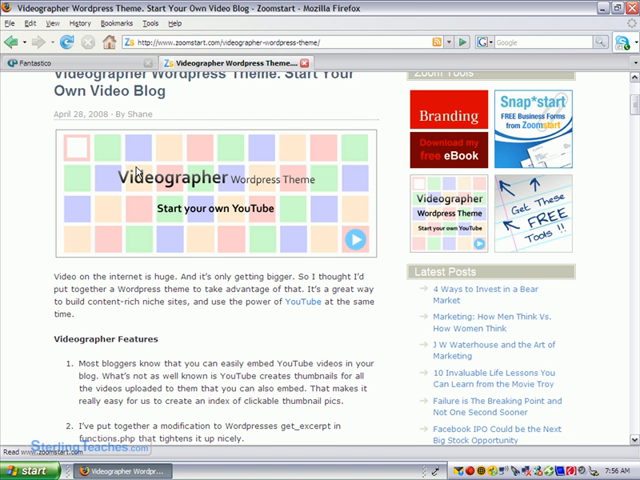
{"action": "scroll", "scroll_direction": "down", "scroll_amount": 3}
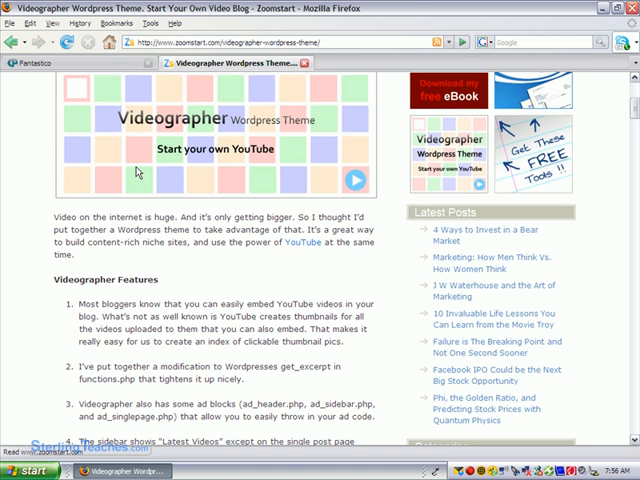
{"action": "scroll", "scroll_direction": "down", "scroll_amount": 3}
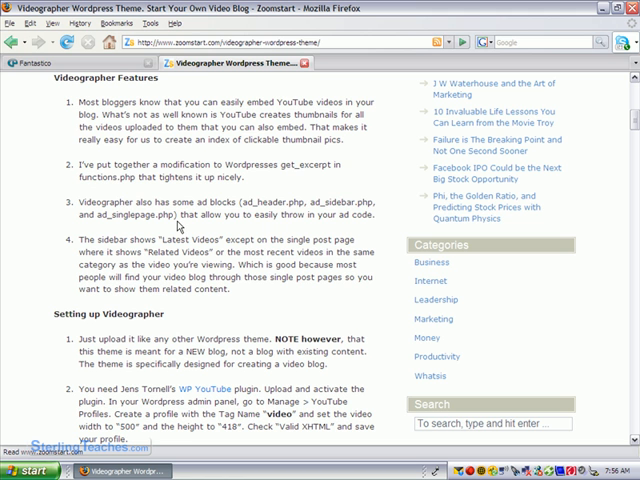
{"action": "mouse_move", "coordinate": [258, 140]}
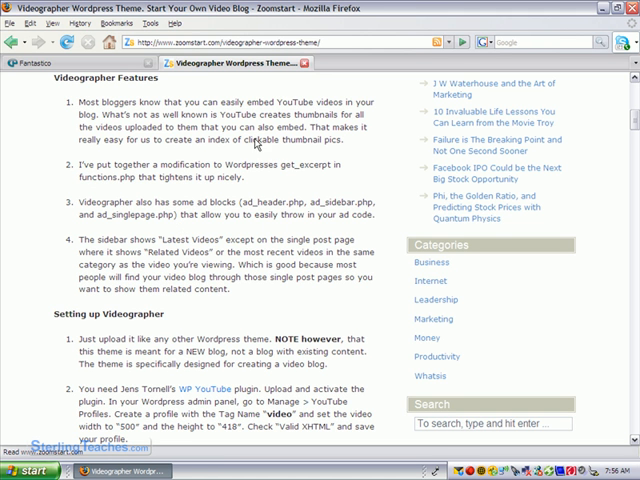
{"action": "mouse_move", "coordinate": [268, 336]}
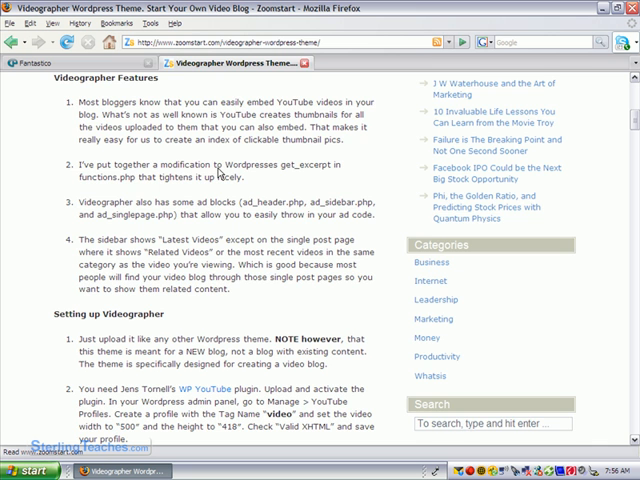
{"action": "scroll", "scroll_direction": "down", "scroll_amount": 3}
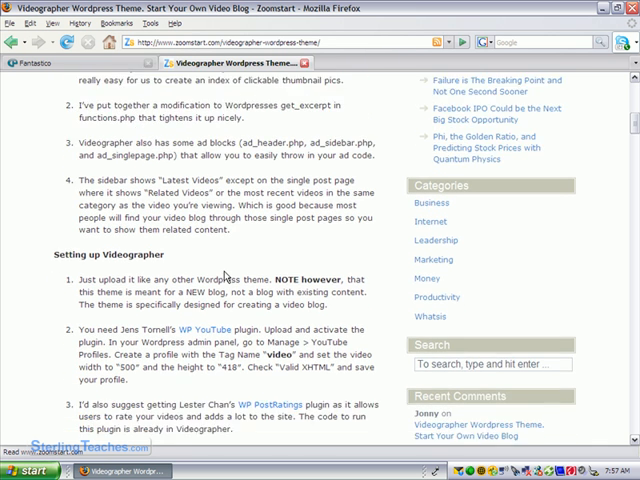
{"action": "scroll", "scroll_direction": "down", "scroll_amount": 3}
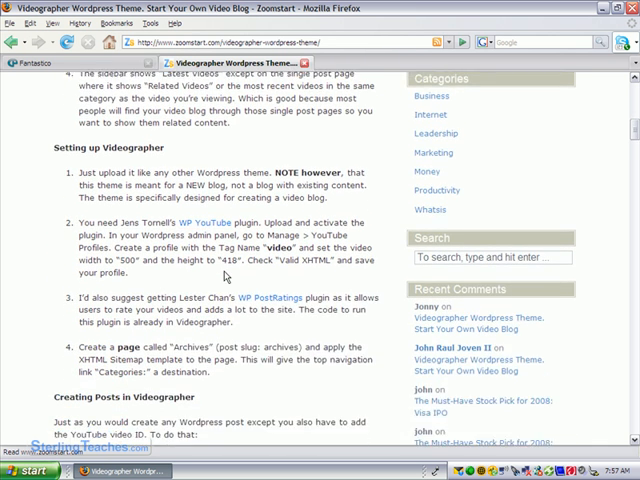
{"action": "scroll", "scroll_direction": "down", "scroll_amount": 3}
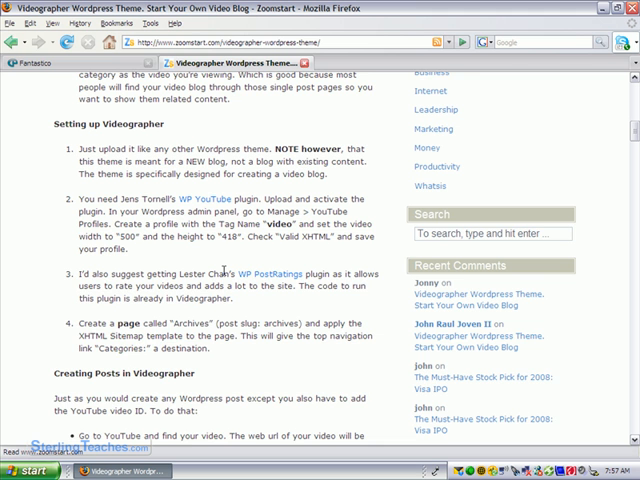
{"action": "scroll", "scroll_direction": "down", "scroll_amount": 3}
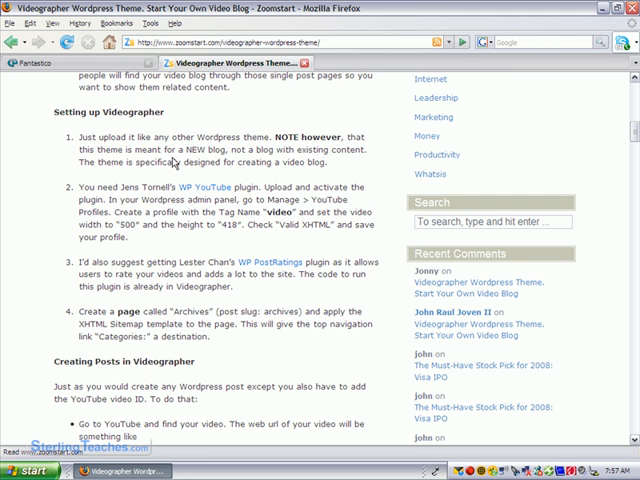
{"action": "mouse_move", "coordinate": [184, 200]}
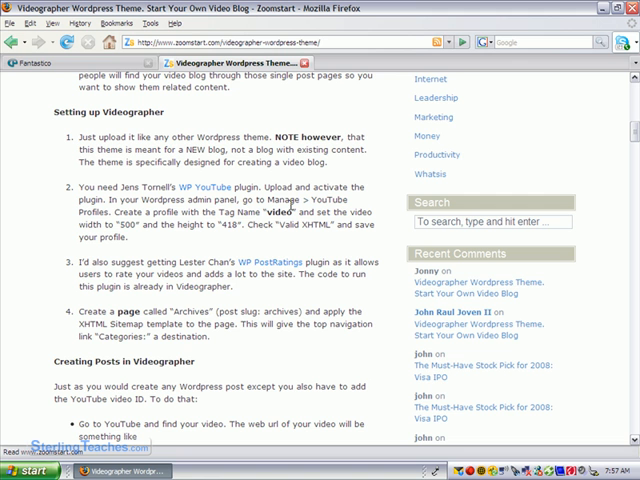
{"action": "mouse_move", "coordinate": [302, 204]}
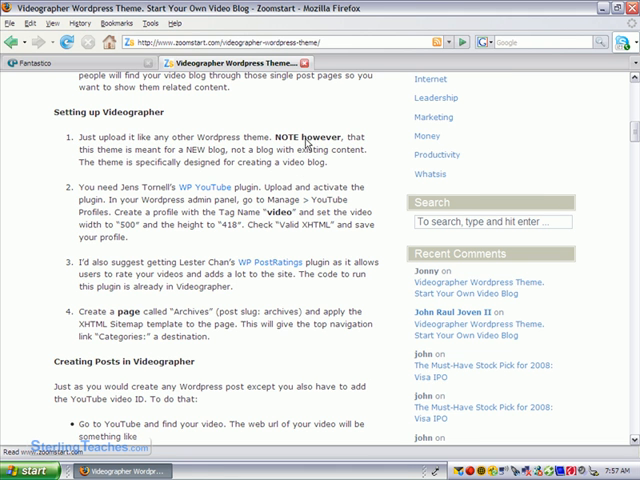
{"action": "mouse_move", "coordinate": [332, 160]}
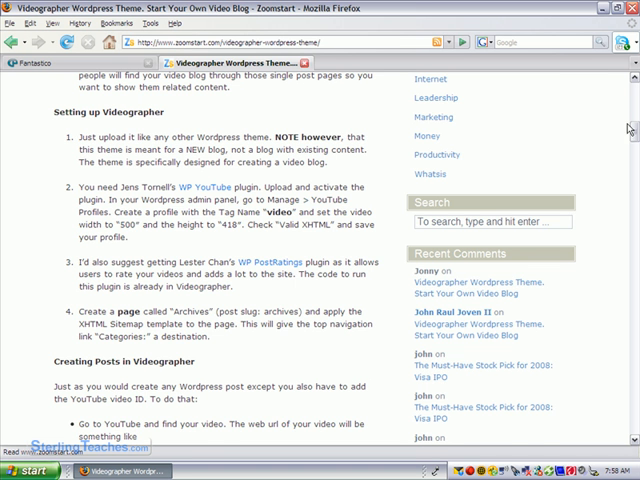
Start downloading the Videographer theme zip from the Download Videographer link.
{"action": "scroll", "scroll_direction": "up", "scroll_amount": 3}
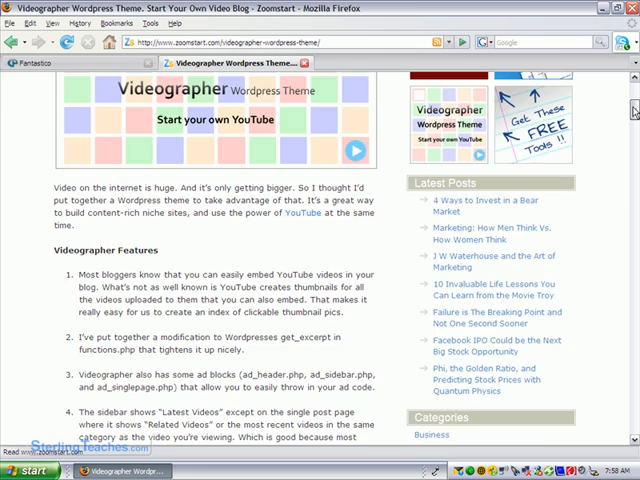
{"action": "scroll", "scroll_direction": "down", "scroll_amount": 3}
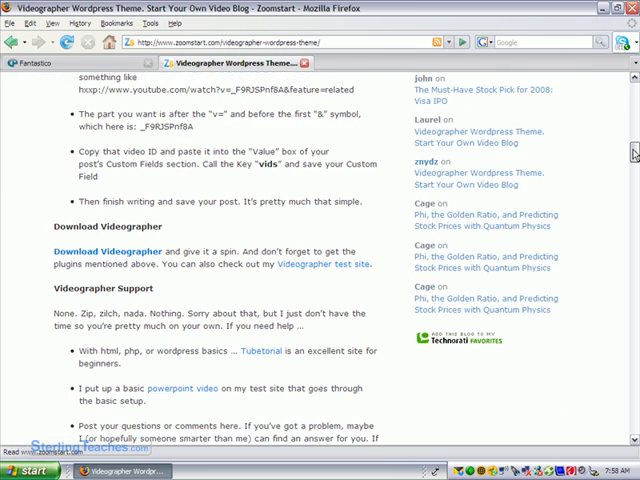
{"action": "scroll", "scroll_direction": "down", "scroll_amount": 3}
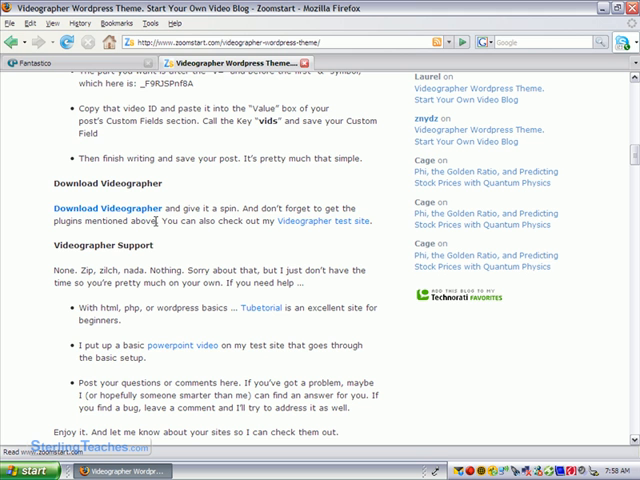
{"action": "left_click", "coordinate": [104, 208]}
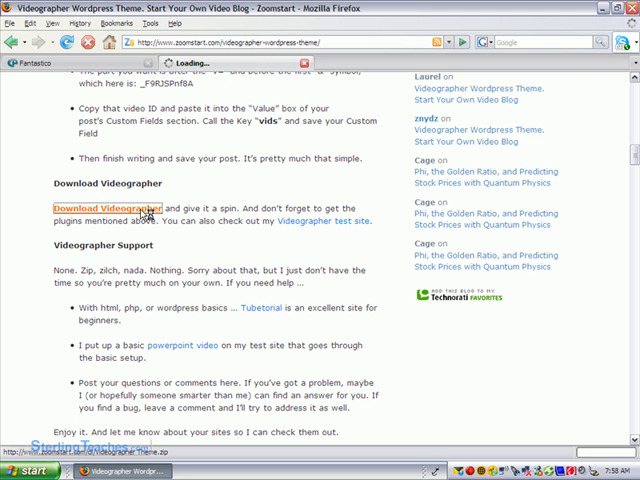
{"action": "left_click", "coordinate": [104, 208]}
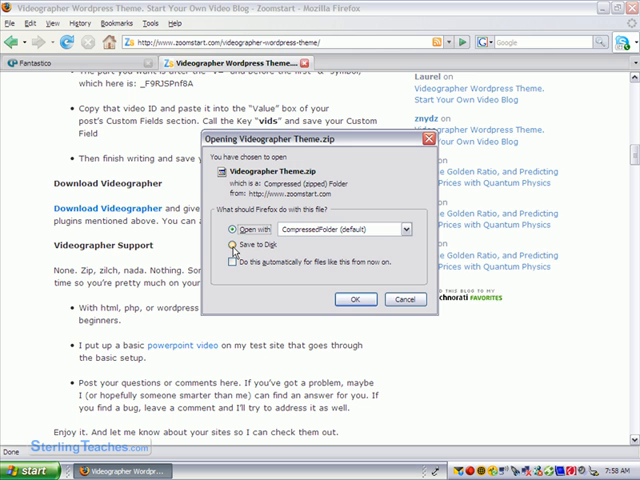
Choose Save to Disk and confirm, saving the theme zip to the desktop.
{"action": "left_click", "coordinate": [228, 244]}
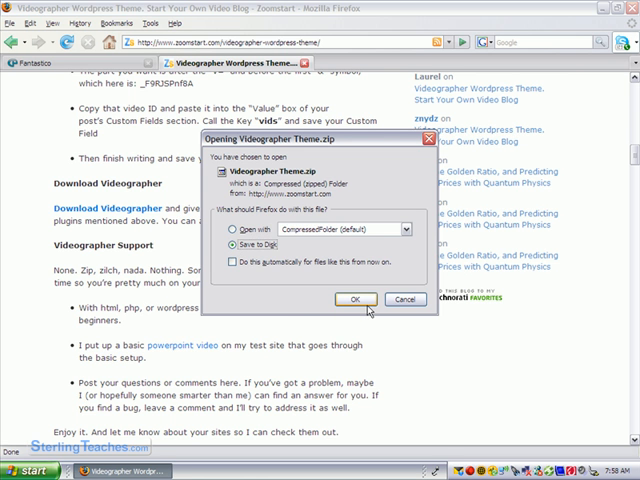
{"action": "left_click", "coordinate": [356, 300]}
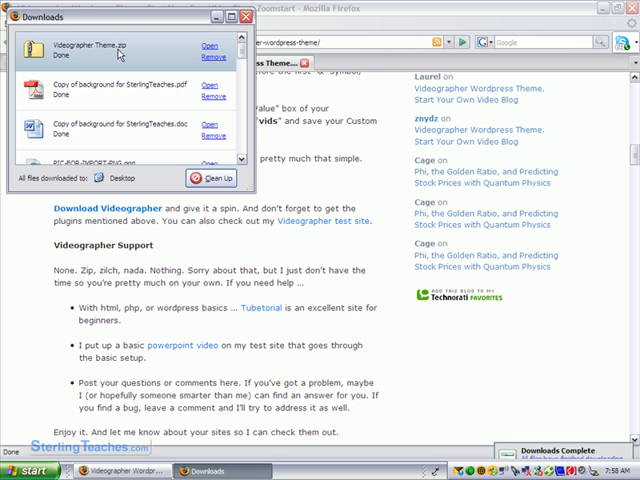
{"action": "mouse_move", "coordinate": [232, 38]}
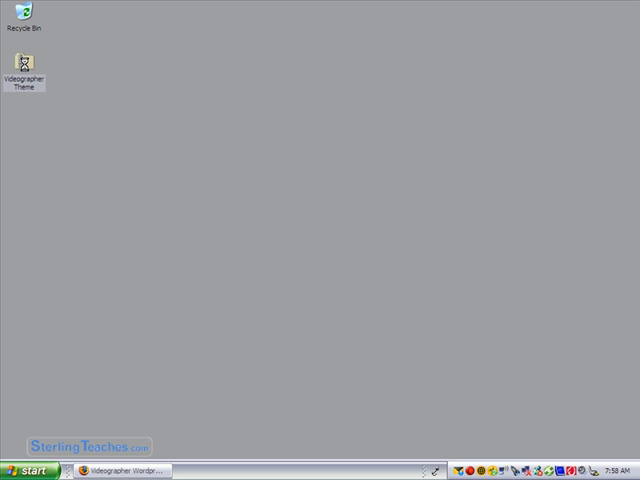
Extract the zip with Extract All into a Videographer Theme folder on the desktop.
{"action": "right_click", "coordinate": [28, 68]}
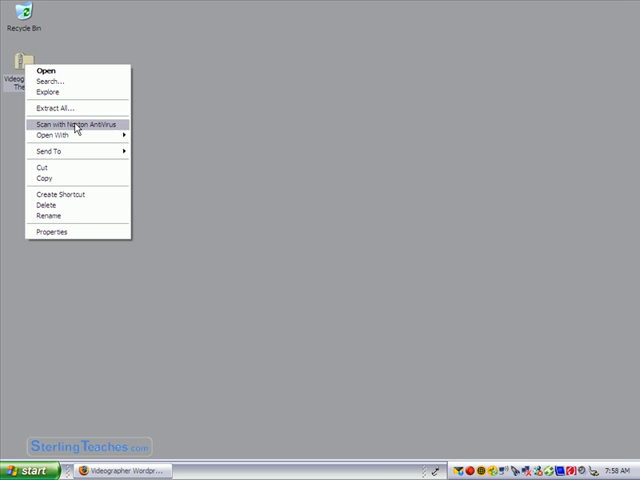
{"action": "left_click", "coordinate": [54, 108]}
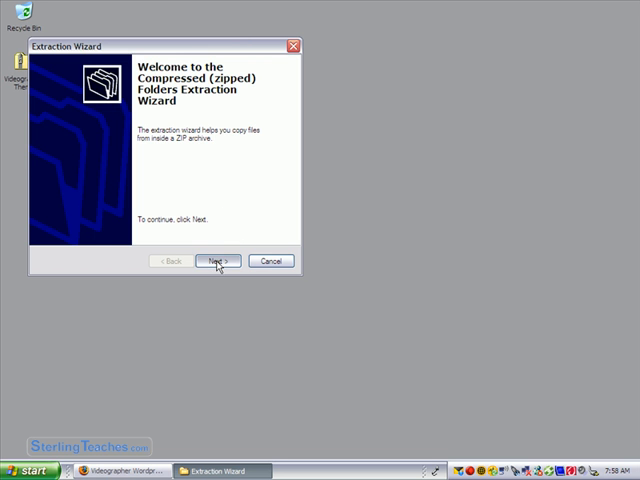
{"action": "left_click", "coordinate": [218, 260]}
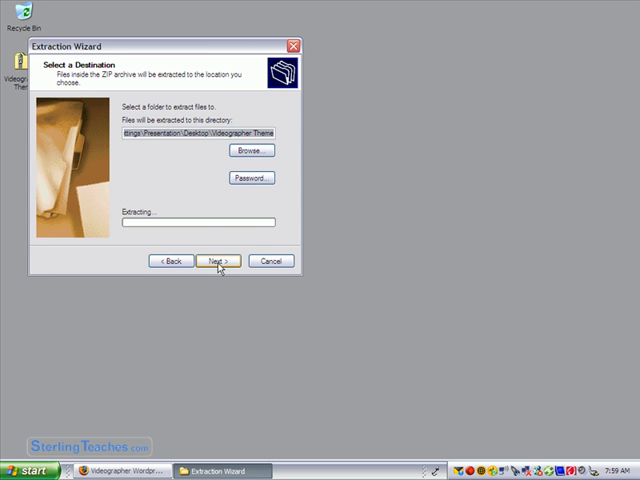
{"action": "left_click", "coordinate": [216, 260]}
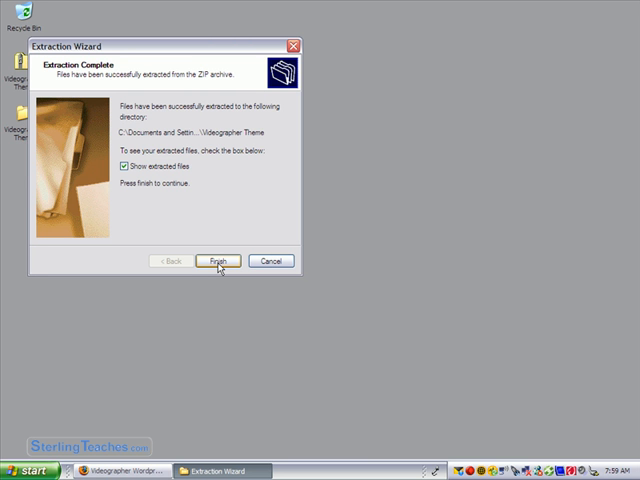
{"action": "left_click", "coordinate": [220, 260]}
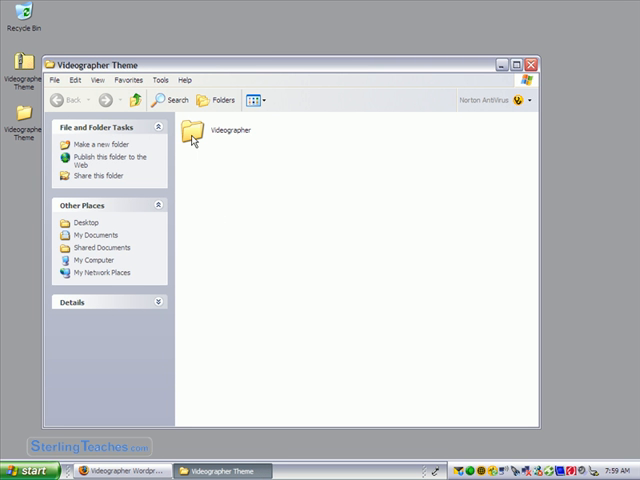
Open the Videographer folder and look through its PHP files, style.css, screenshot and images folder.
{"action": "left_click", "coordinate": [190, 128]}
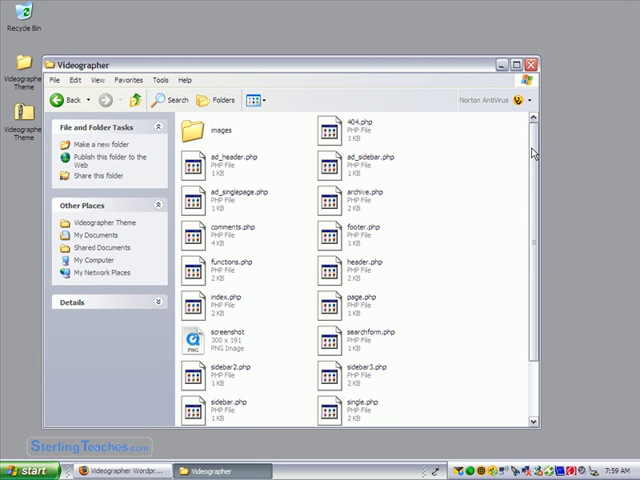
{"action": "scroll", "scroll_direction": "down", "scroll_amount": 3}
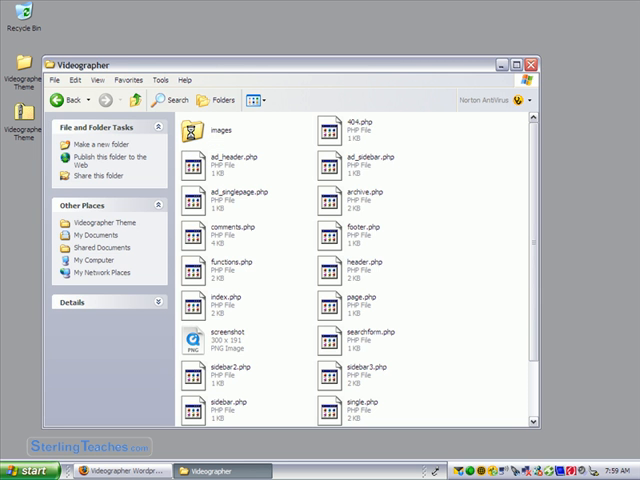
{"action": "double_click", "coordinate": [210, 128]}
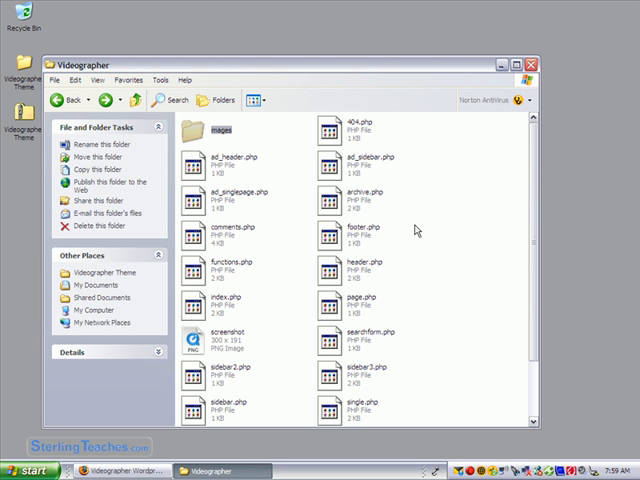
{"action": "scroll", "scroll_direction": "down", "scroll_amount": 3}
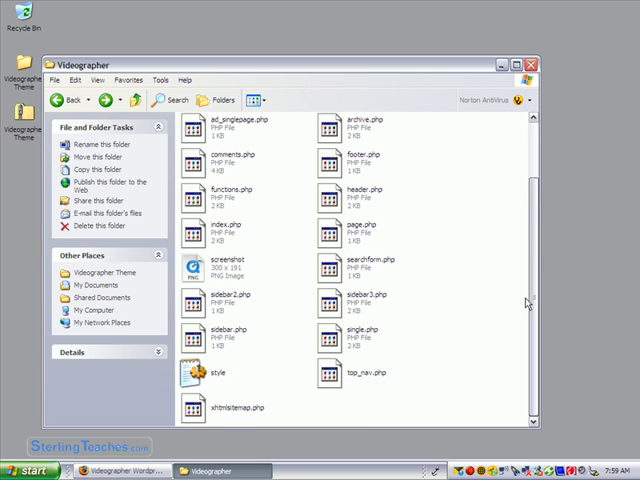